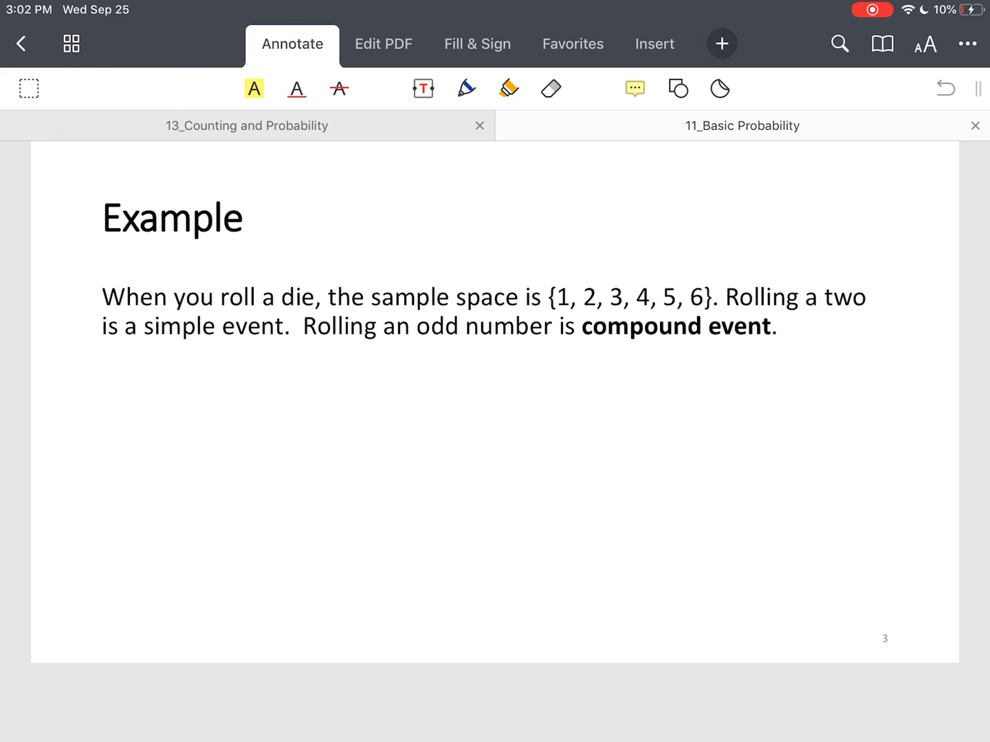
# Handwrite the odd outcomes {1, 3, 5} under the die example's compound-event sentence.
pyautogui.click(466, 88)
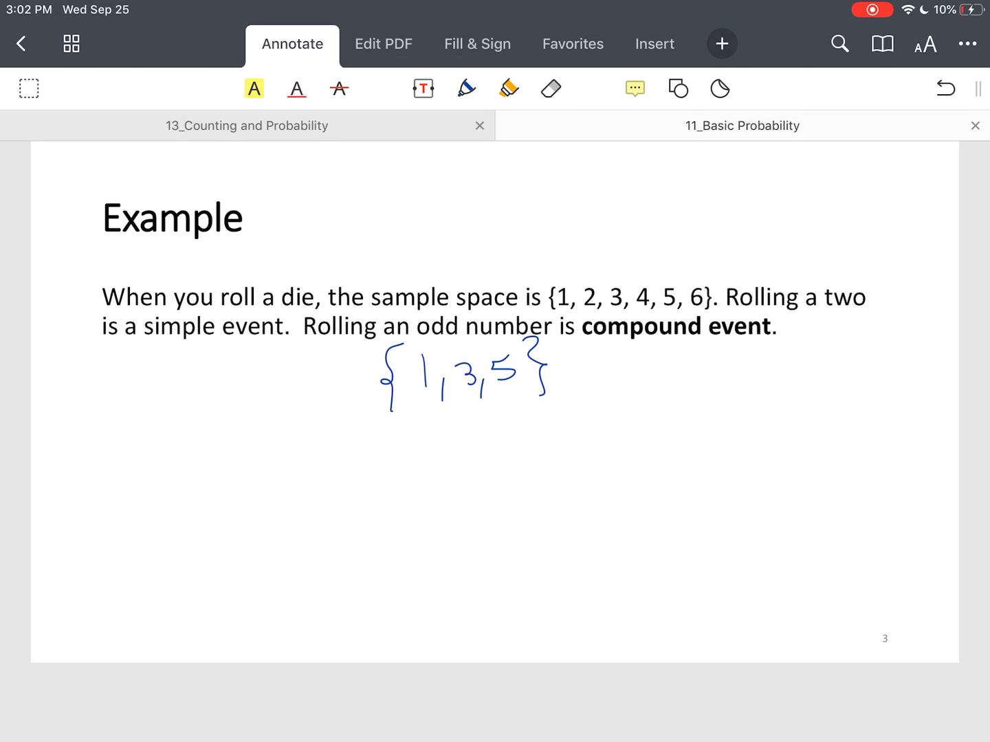
pyautogui.scroll(-3)
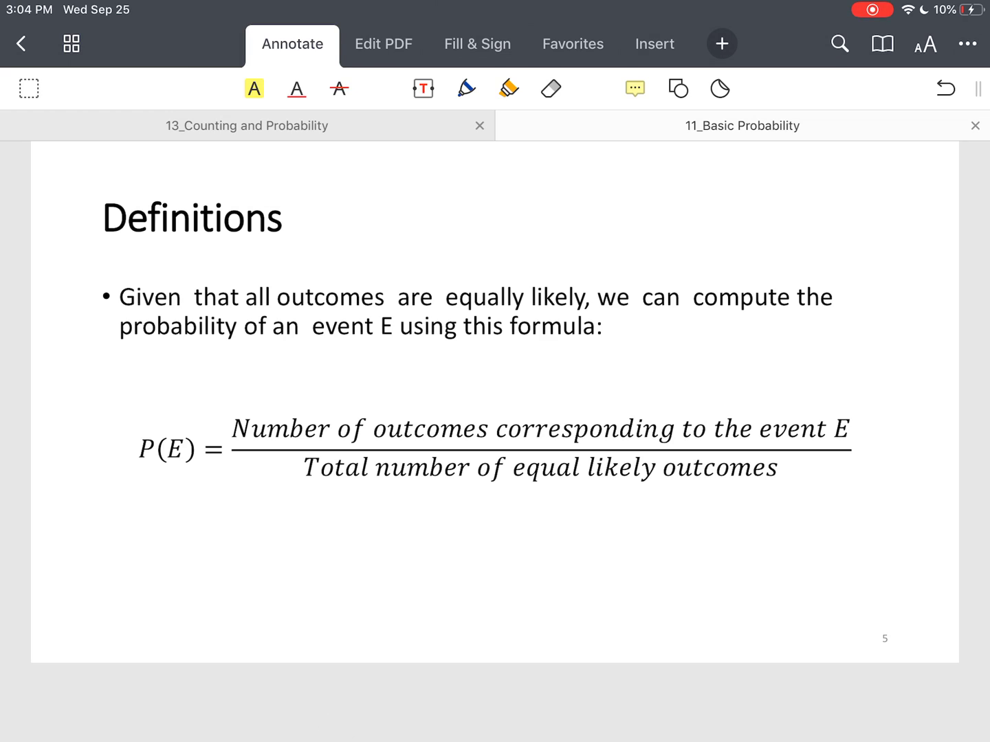
# Highlight P(E) in the probability formula, then continue to page 6's fair-die example.
pyautogui.click(509, 88)
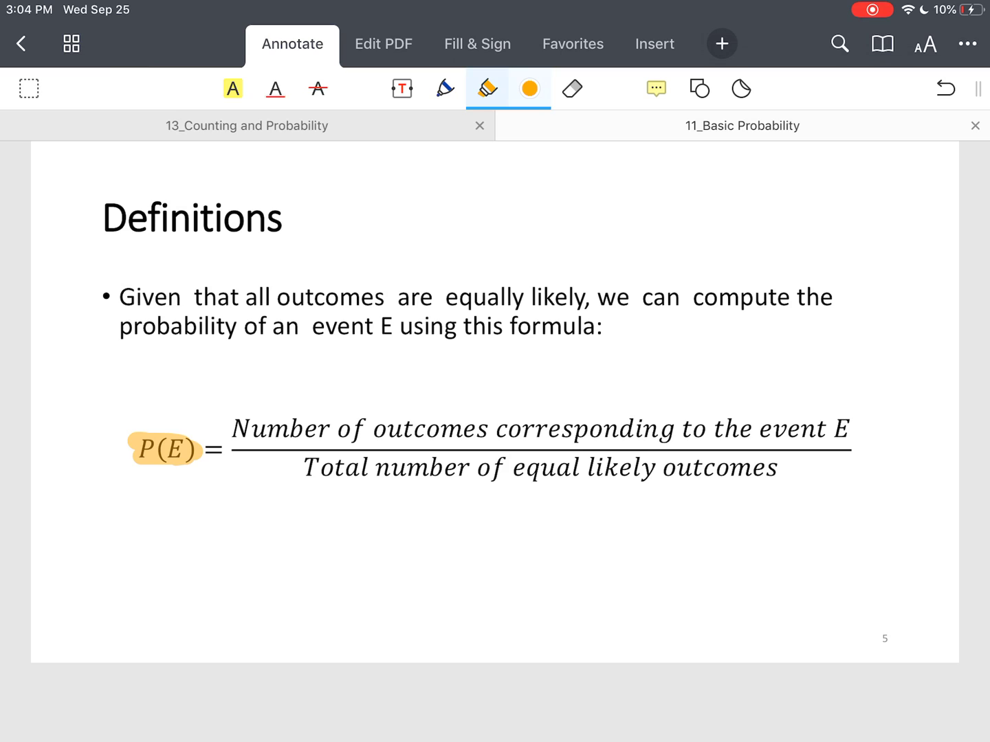
pyautogui.click(445, 88)
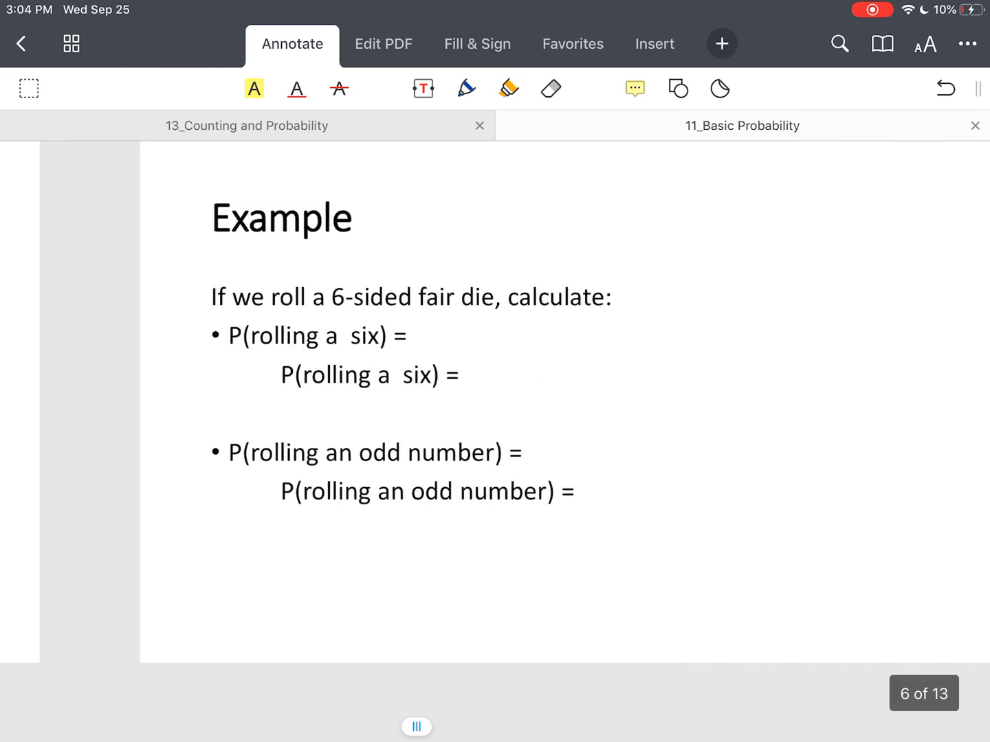
pyautogui.click(466, 88)
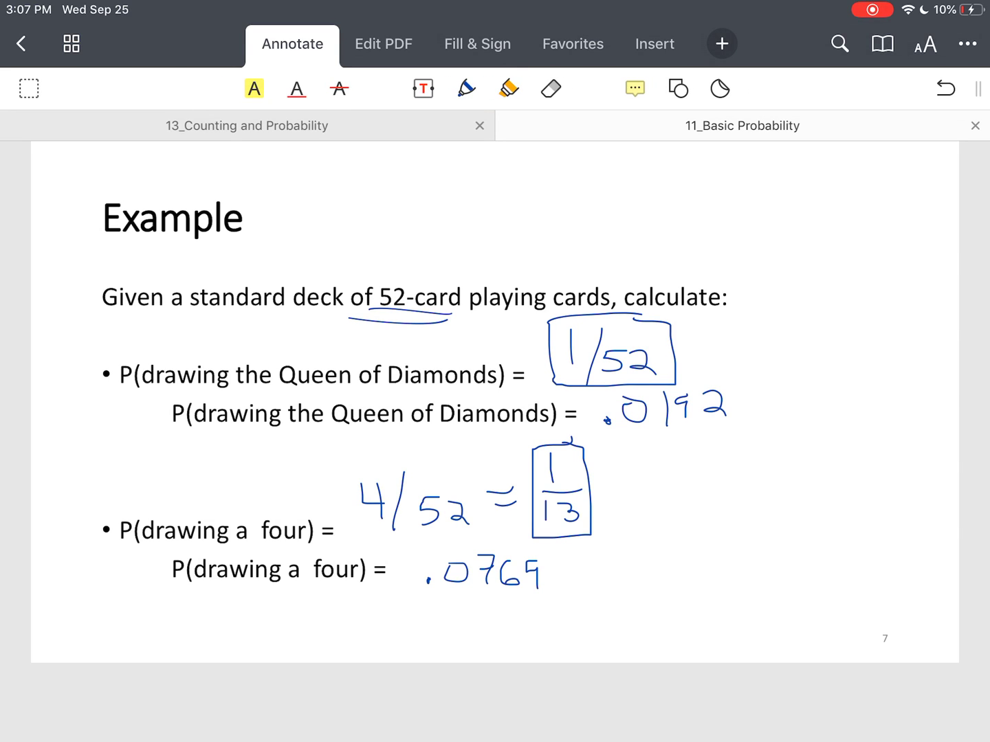
# Handwrite P(red) = 6/13 and P(white) = 2/13, boxed, with the 6+2+5=13 total.
pyautogui.scroll(-3)
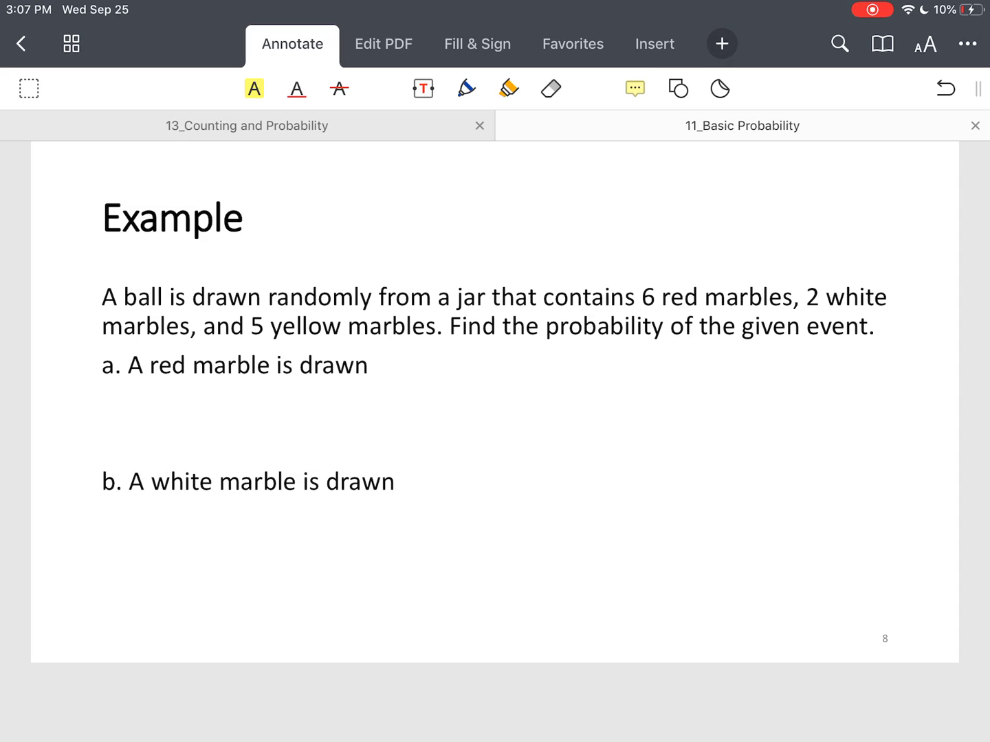
pyautogui.click(466, 88)
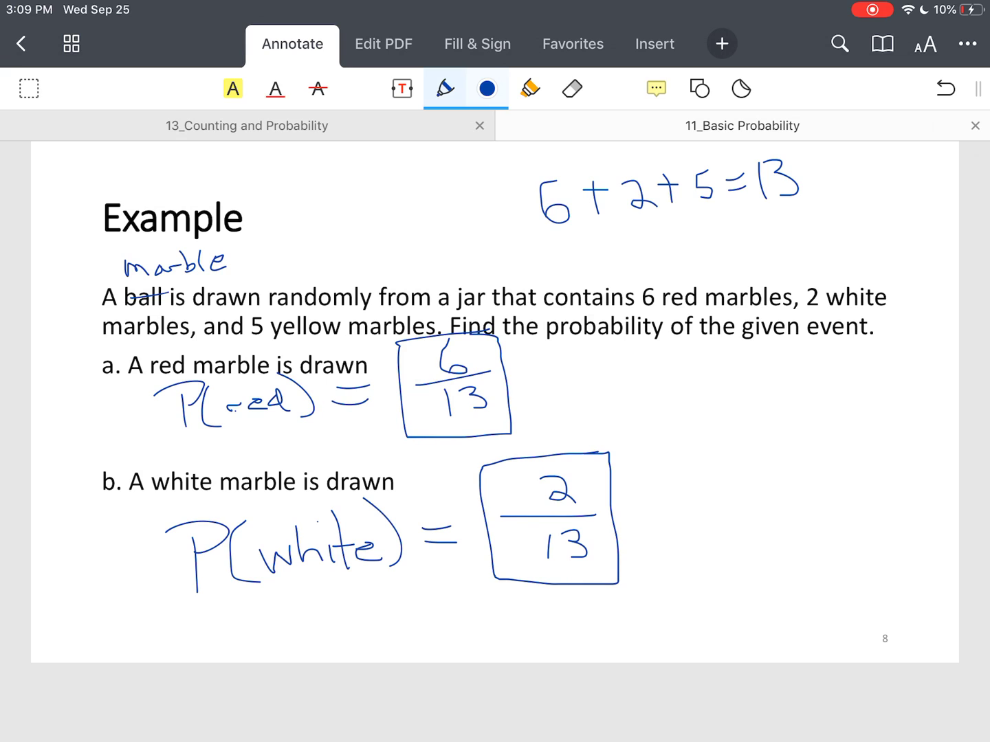
# Move past the 0 ≤ P(E) ≤ 1 page to page 10's complement-of-an-event definition.
pyautogui.scroll(-3)
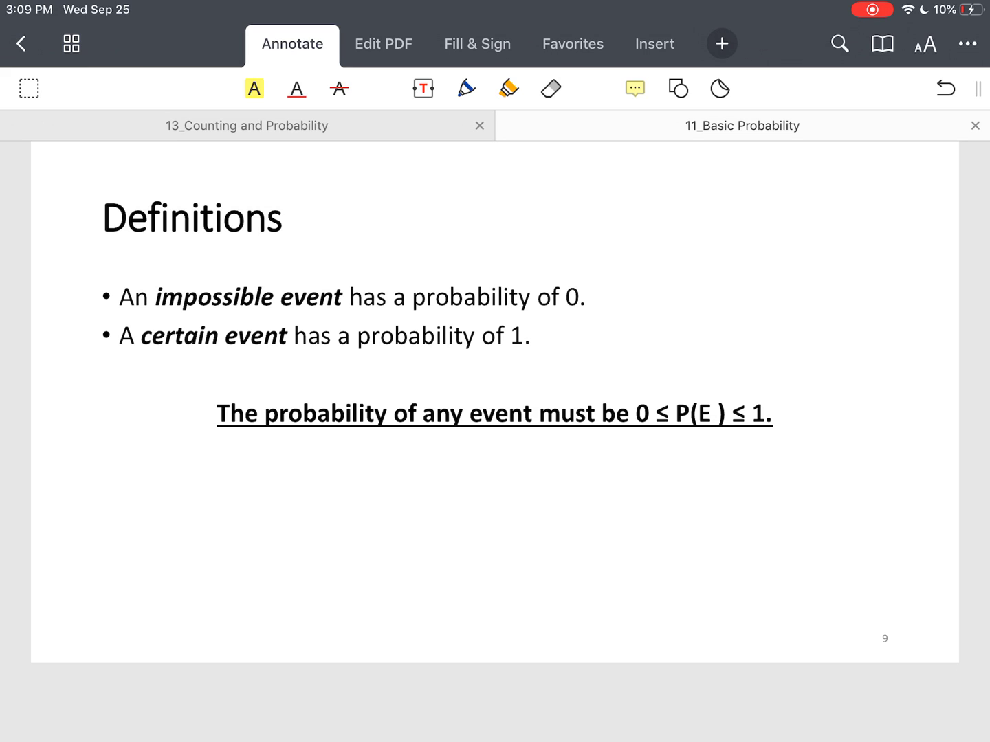
pyautogui.click(465, 88)
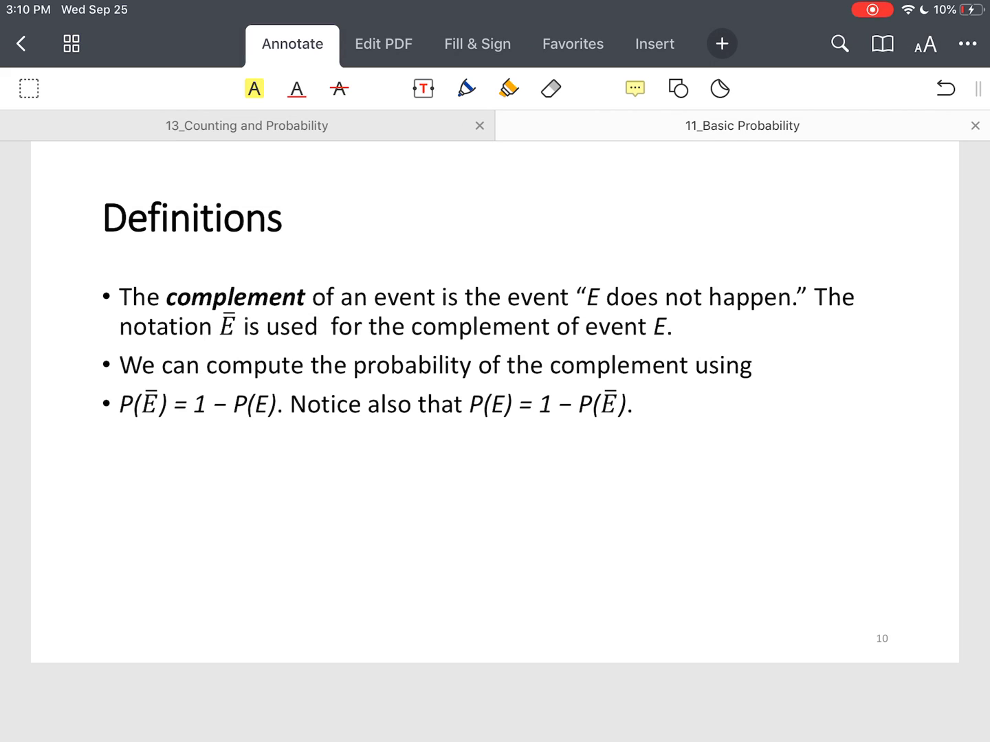
# Bring up page 11's example on rolling a 12-sided die and not getting 8.
pyautogui.click(465, 88)
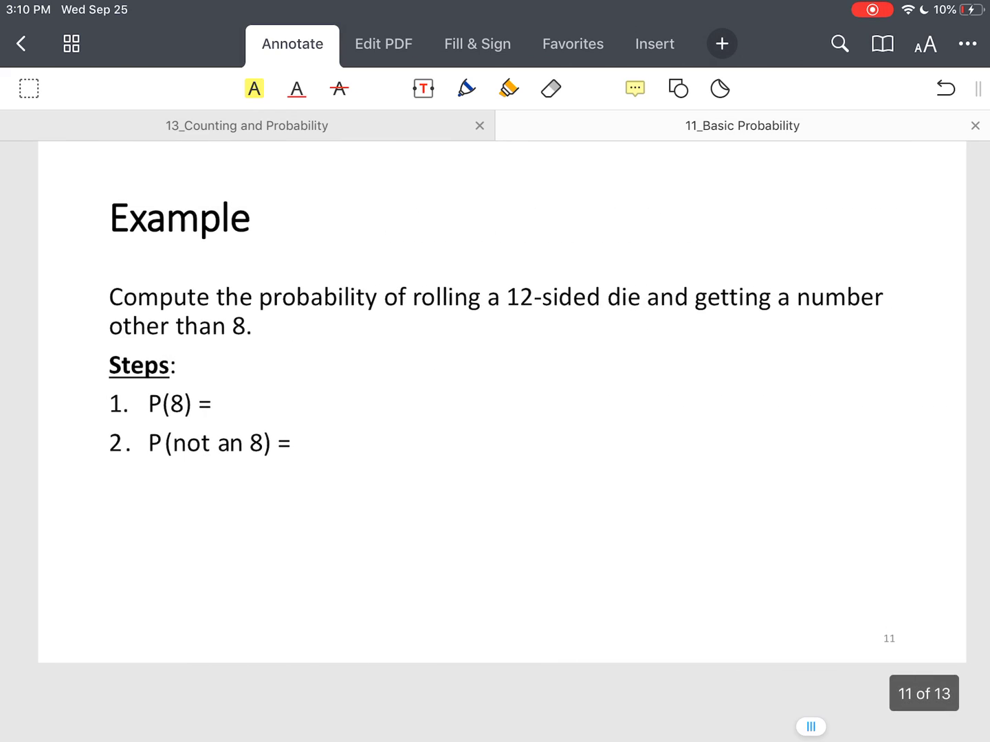
# Handwrite P(8) = 1/12 and P(not 8) = 1 − 1/12 = 11/12, boxed.
pyautogui.click(467, 88)
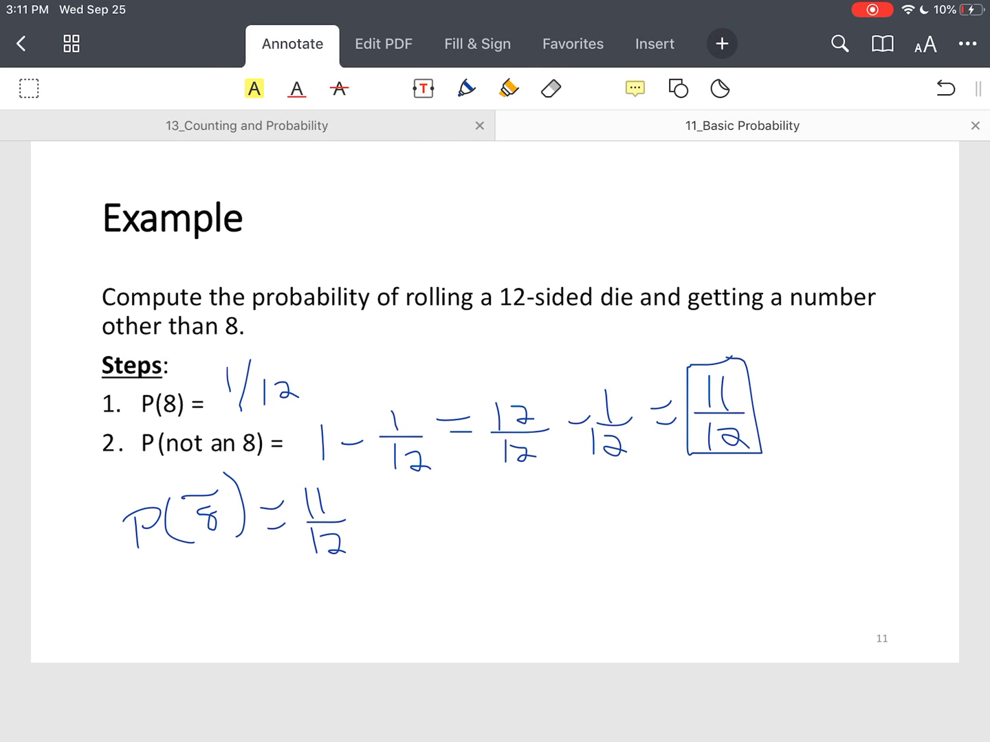
# Move to page 12's odds definitions and note 'desired to undesired outcomes' with a notation sketch.
pyautogui.scroll(-3)
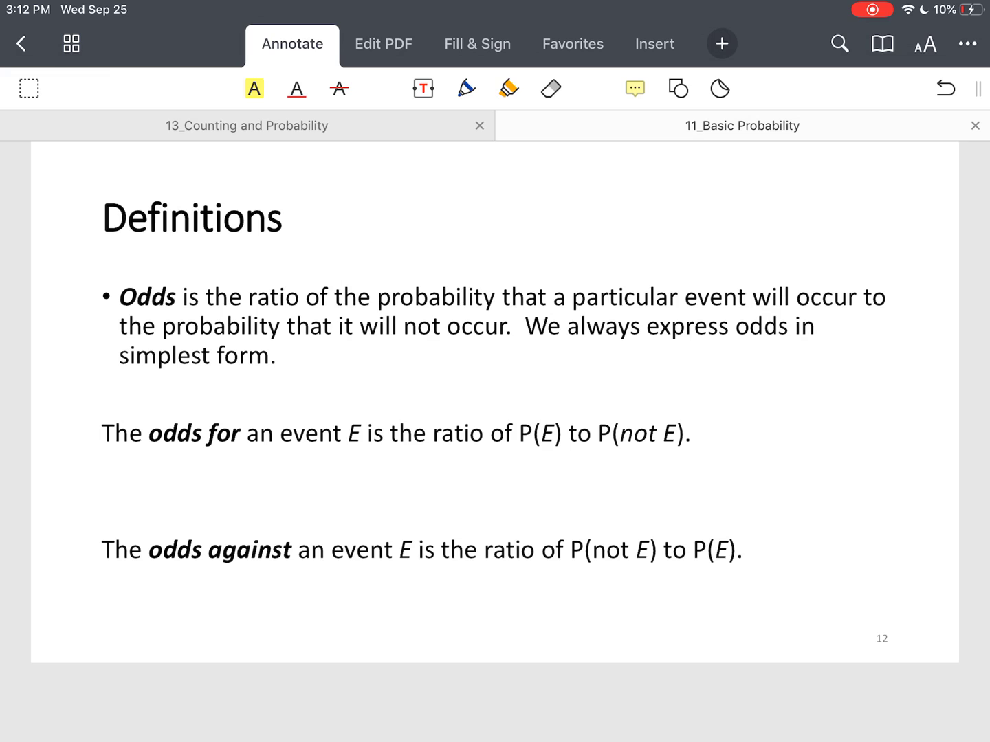
pyautogui.click(445, 88)
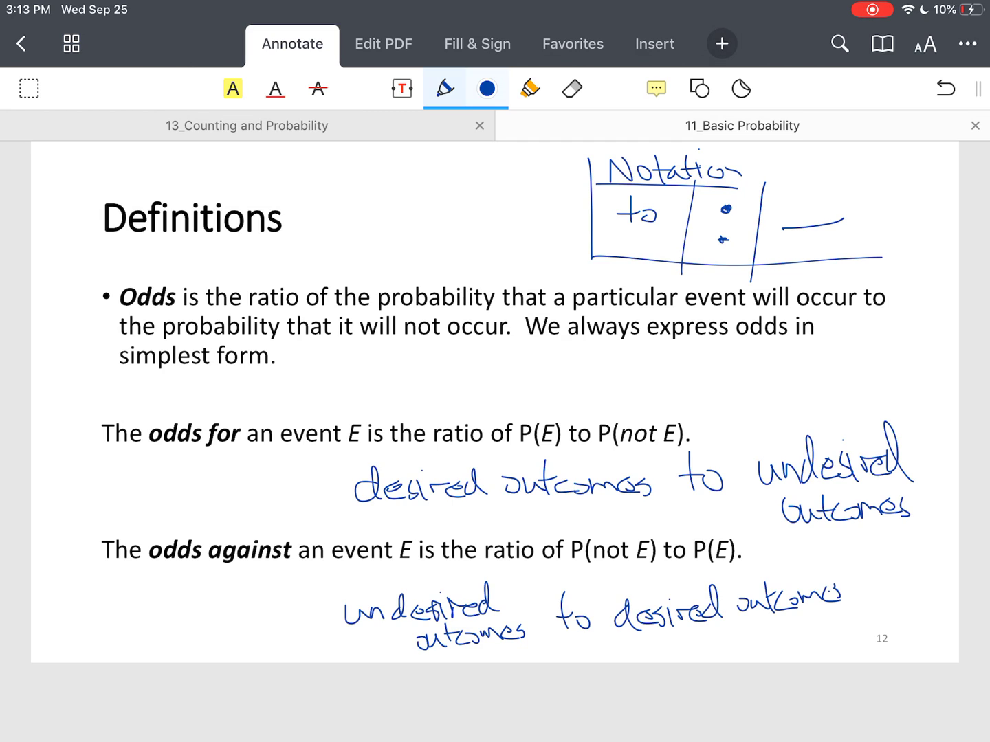
# Highlight the notation sketch on the odds page, then continue to page 13's 52-card example.
pyautogui.click(487, 88)
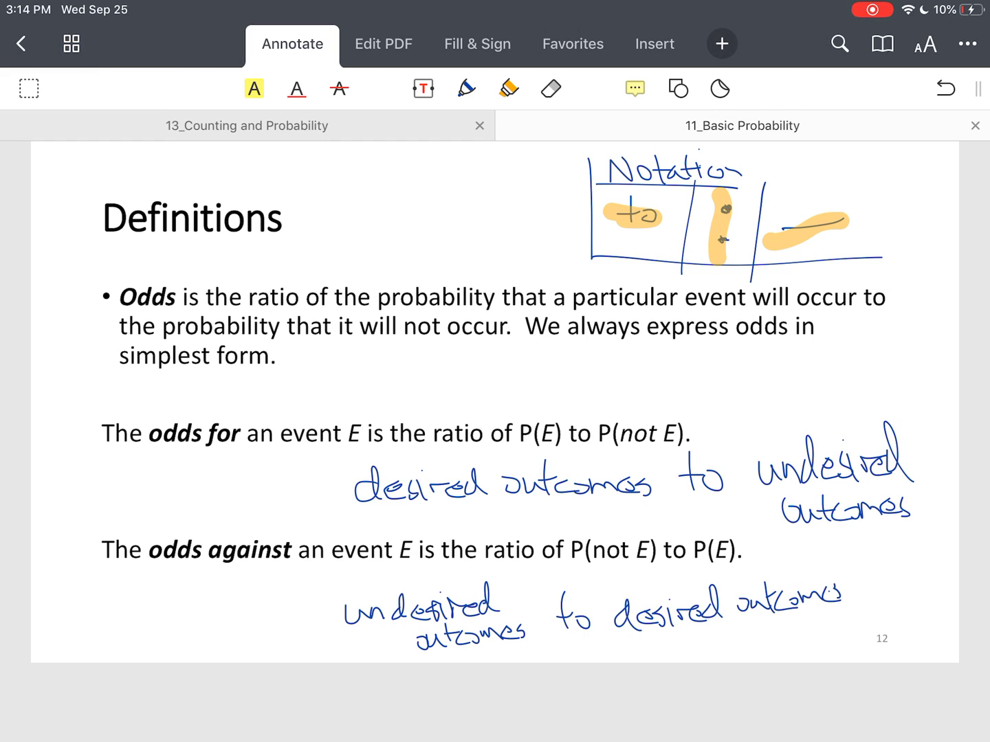
pyautogui.click(445, 88)
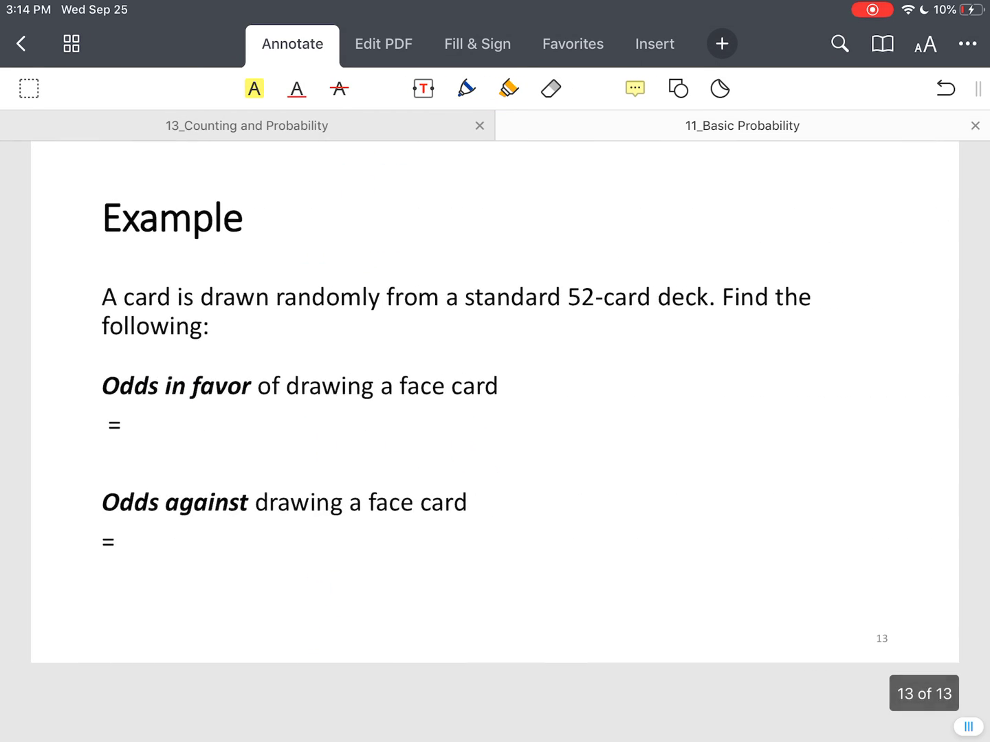
# Handwrite face-card odds 12:40 ⇒ 3:10 in favor and 40:12 ⇒ 10:3 against.
pyautogui.click(465, 88)
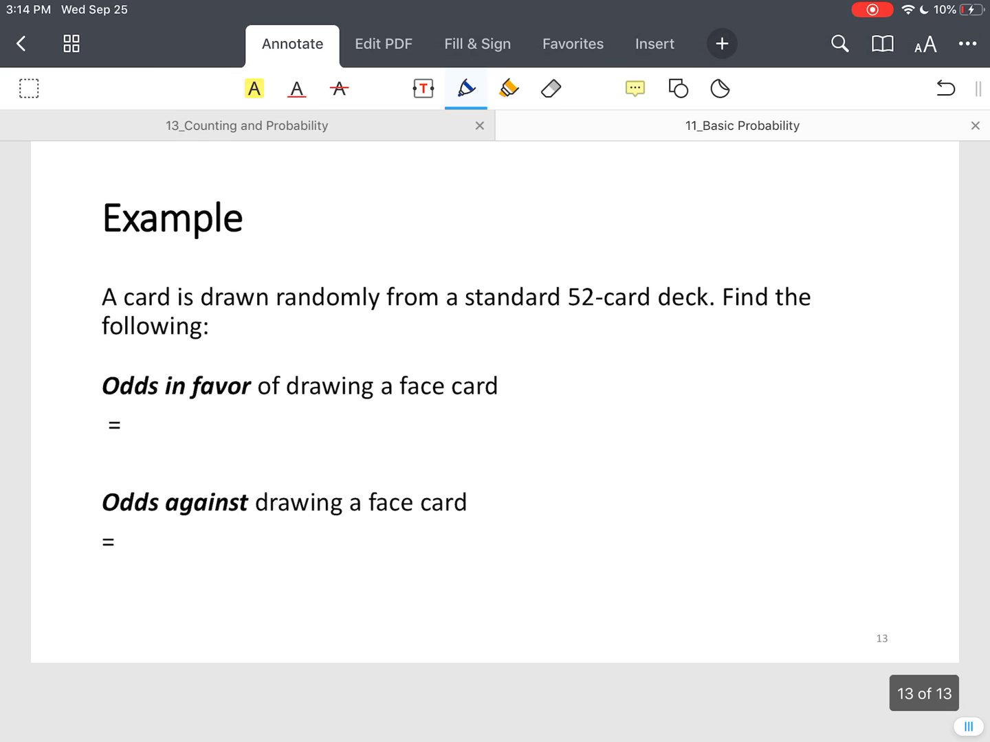
pyautogui.click(464, 88)
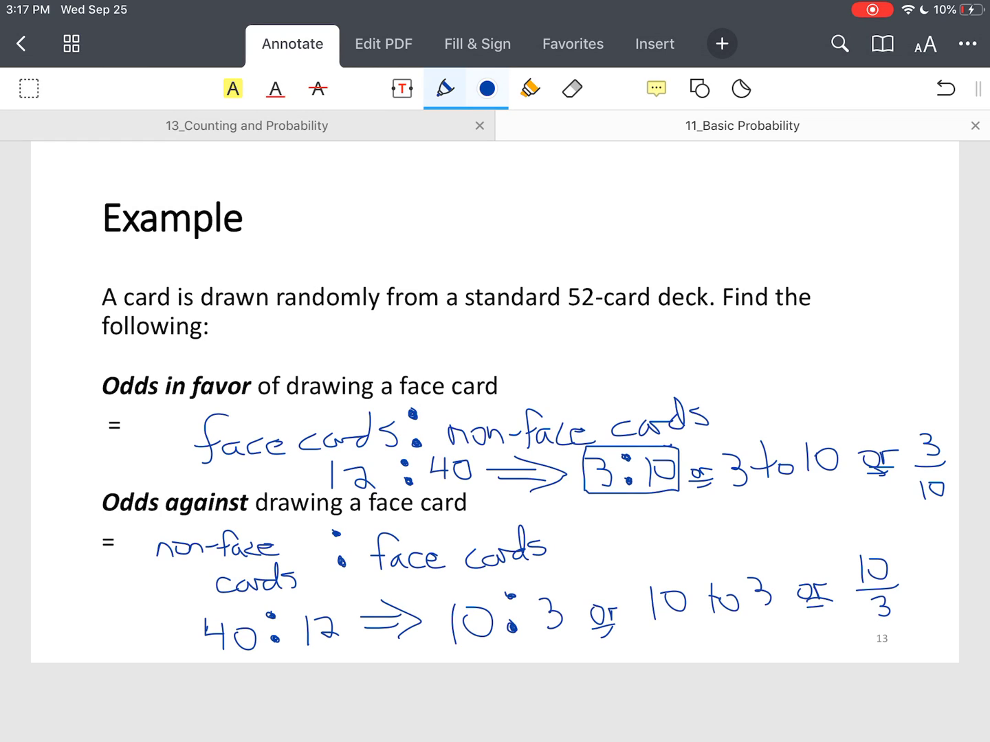
# Highlight the final 10/3 odds-against fraction in yellow and draw a pen line above it.
pyautogui.click(487, 88)
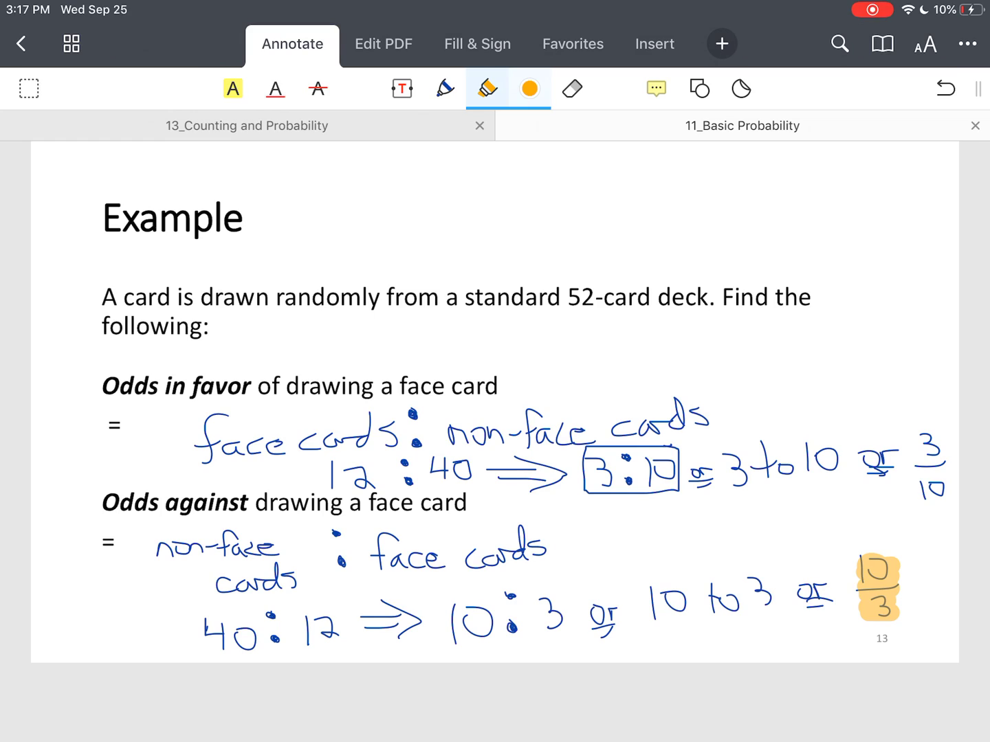
pyautogui.click(446, 88)
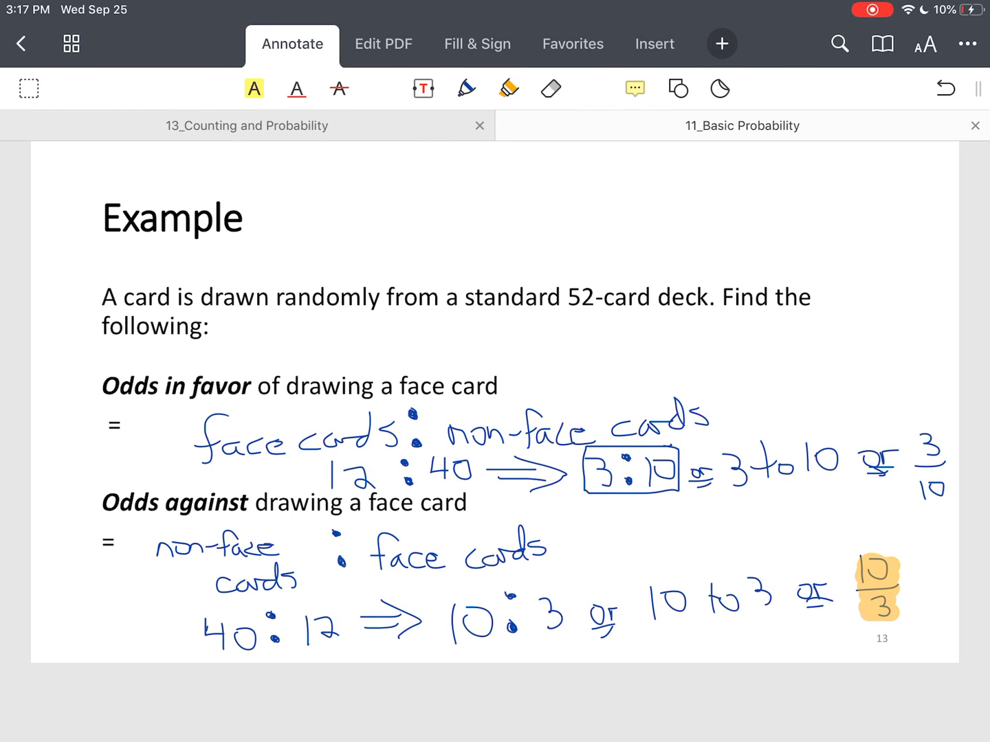
pyautogui.click(444, 88)
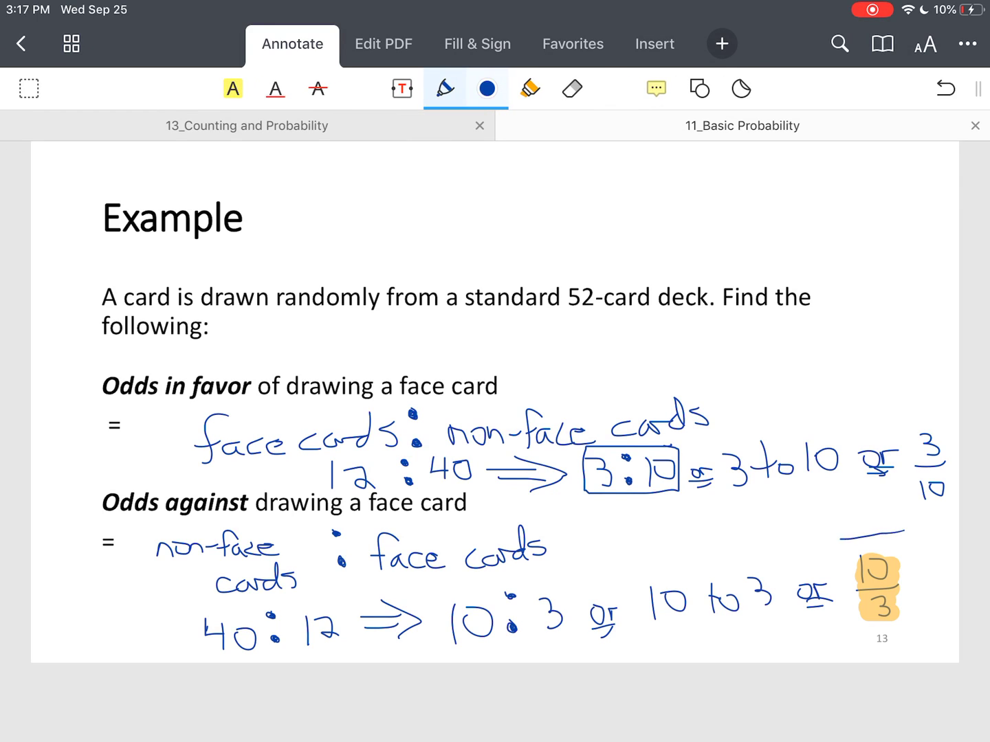